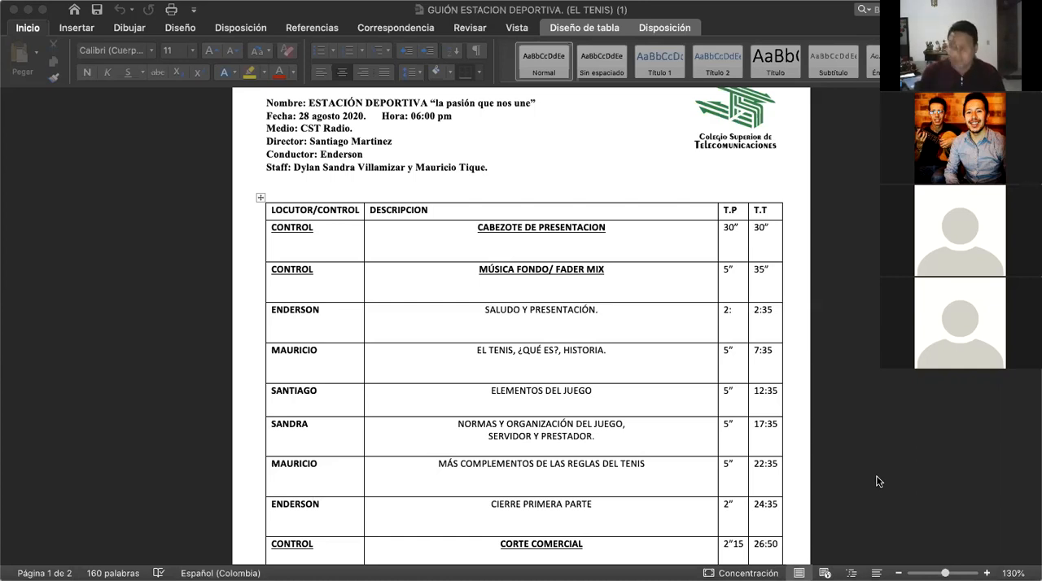
mouse_move(101, 525)
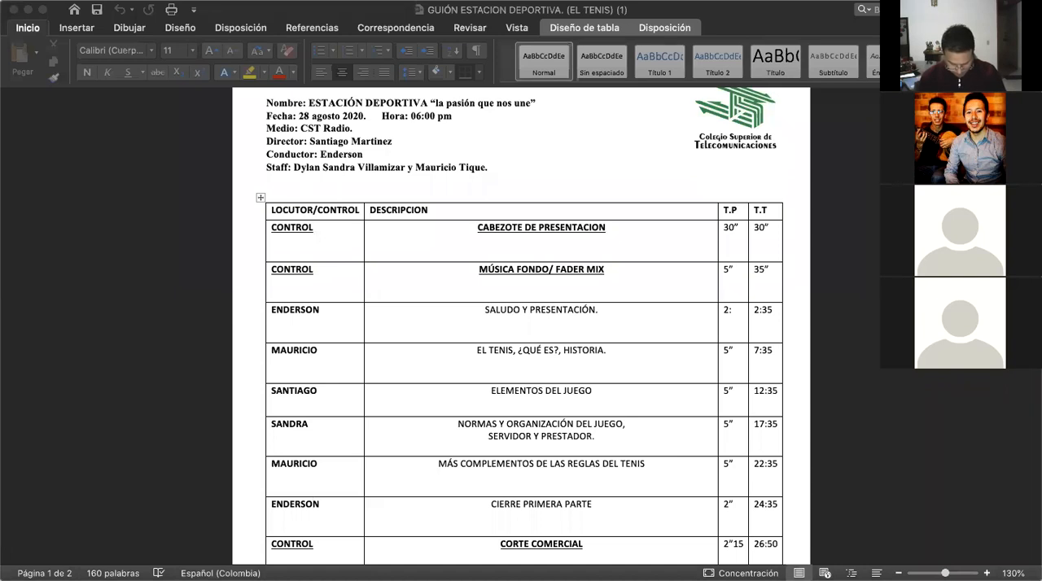
mouse_move(861, 279)
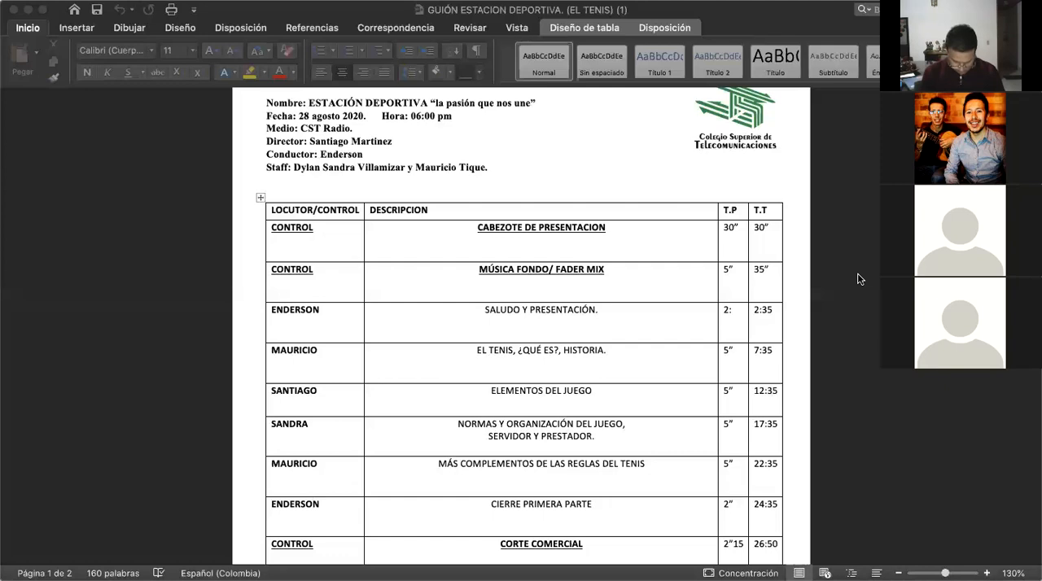
mouse_move(761, 363)
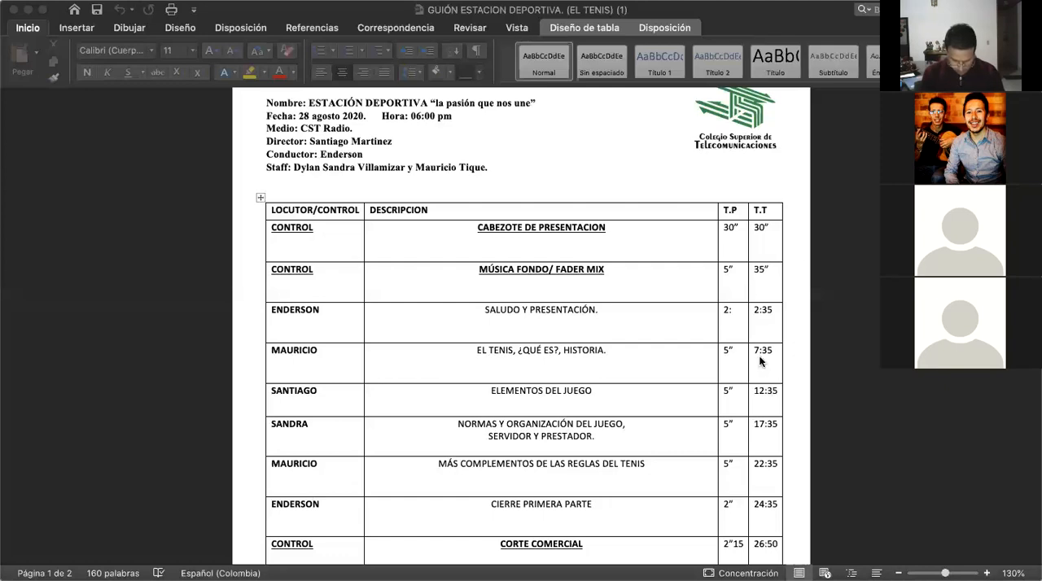
mouse_move(666, 358)
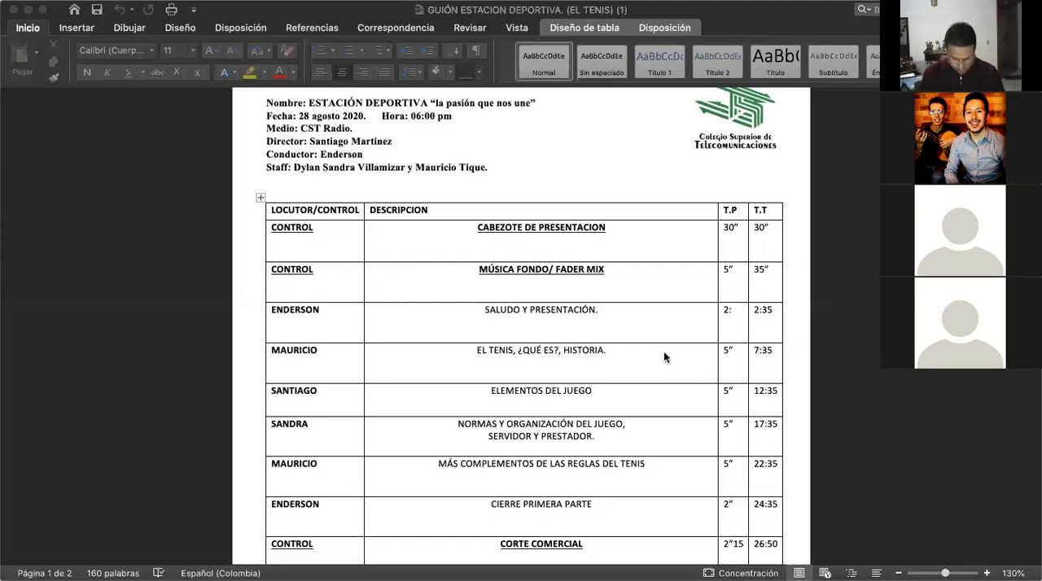
Scroll past CORTE COMERCIAL to the Copa Davis and ATP Masters Series rows, reaching 39:50.
scroll(down, 3)
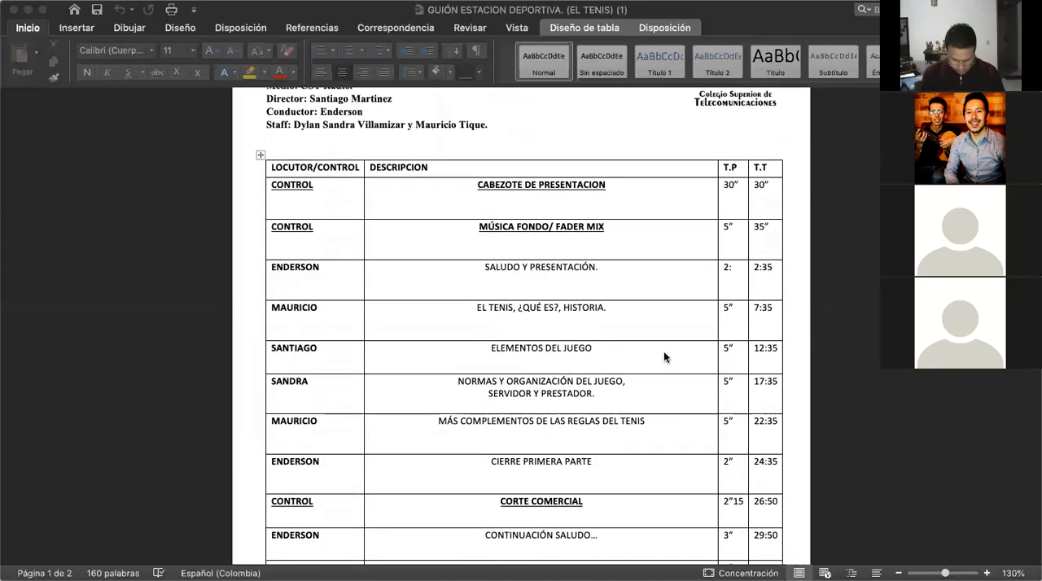
scroll(down, 3)
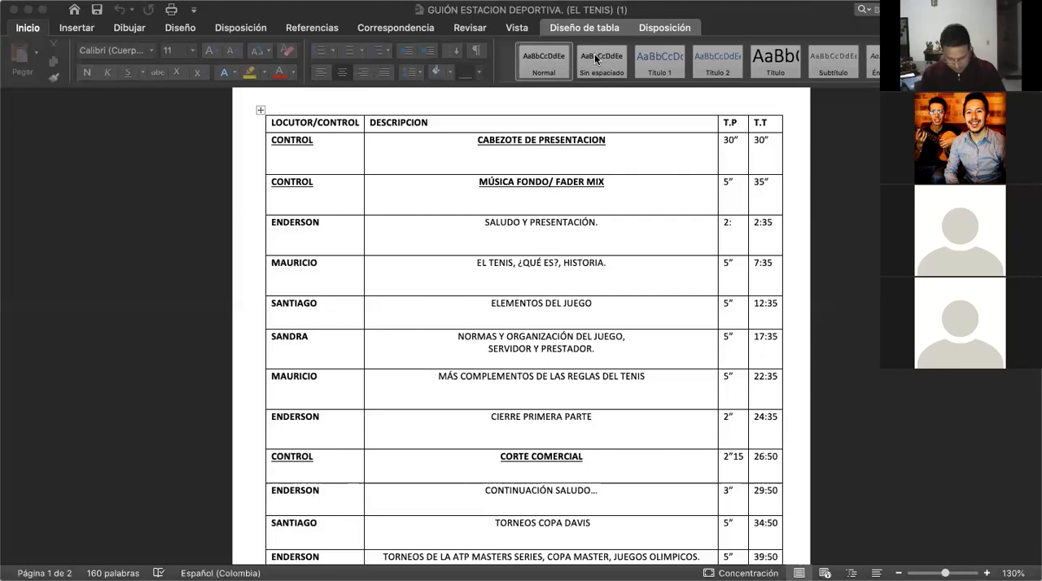
mouse_move(619, 85)
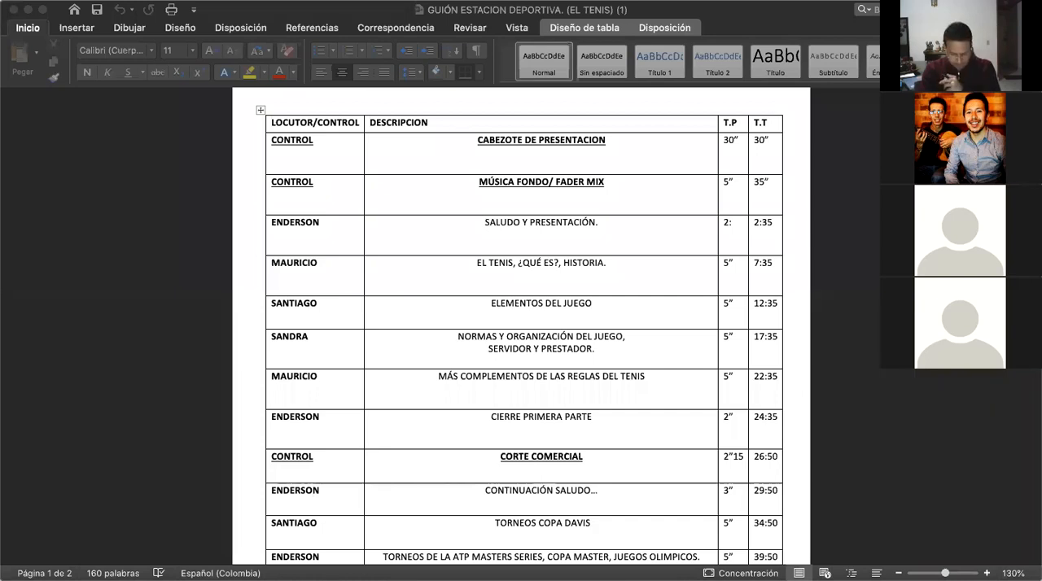
mouse_move(787, 34)
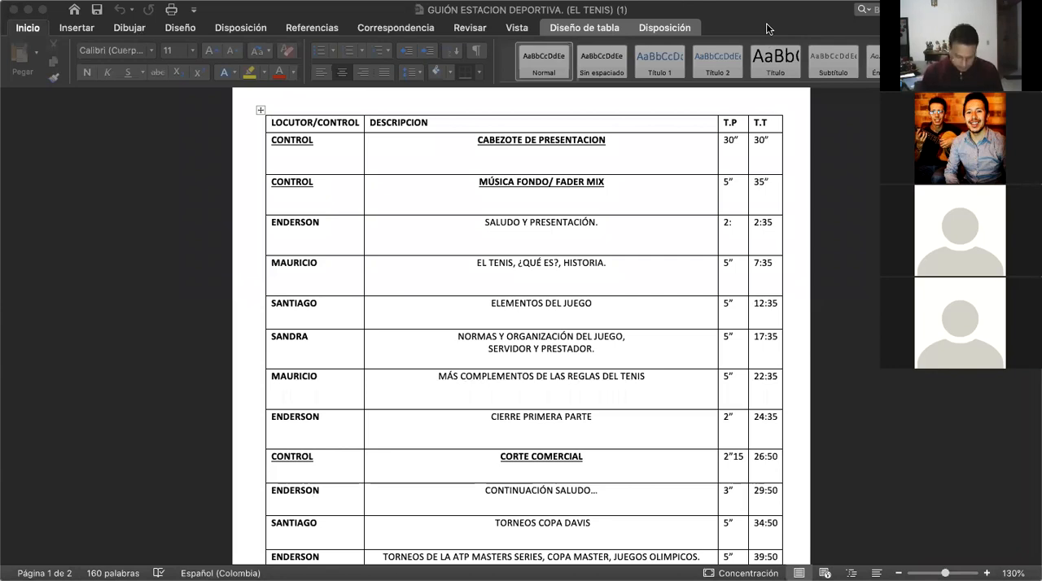
mouse_move(289, 15)
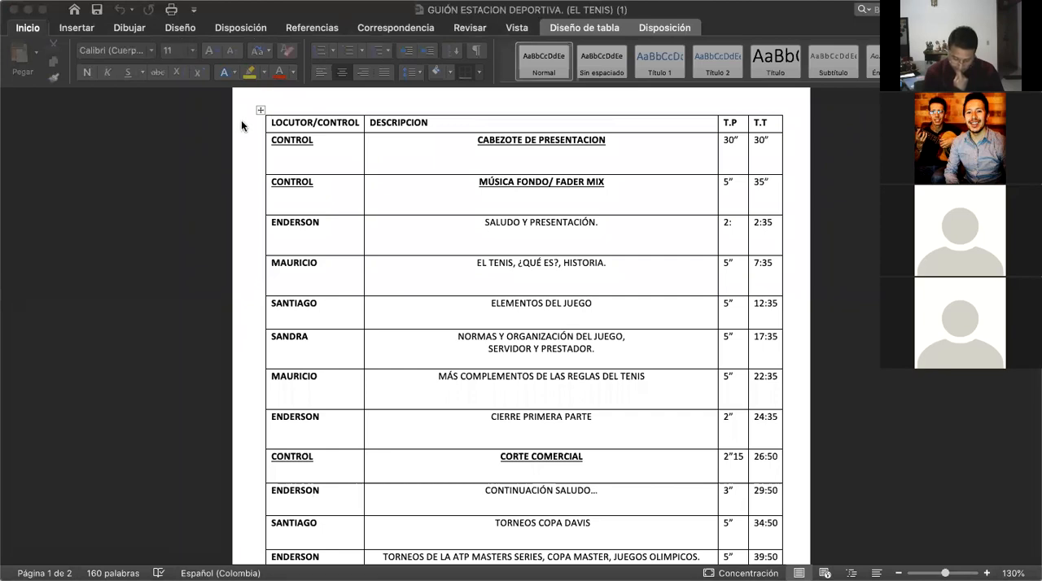
mouse_move(686, 140)
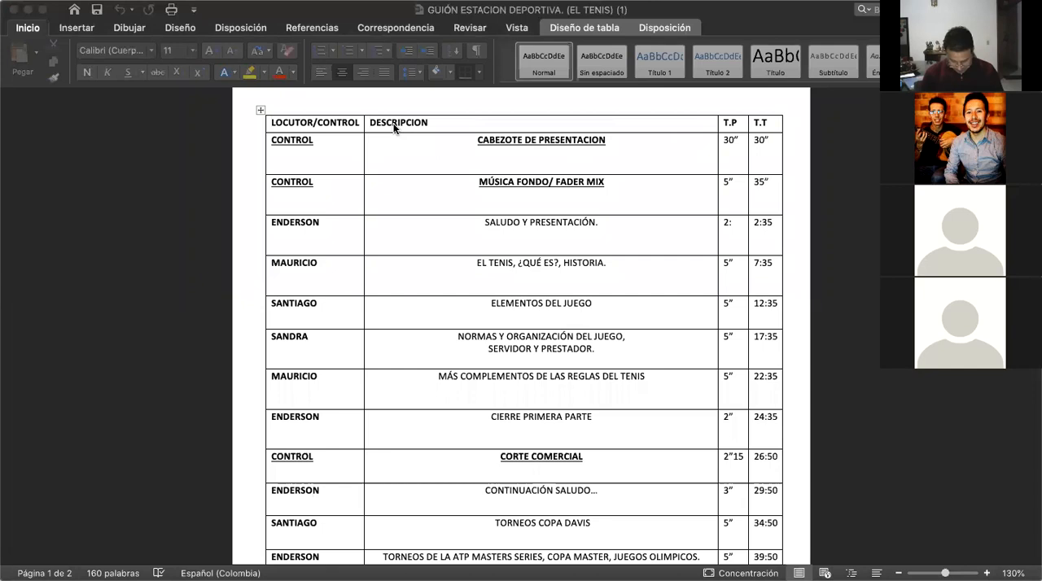
mouse_move(812, 500)
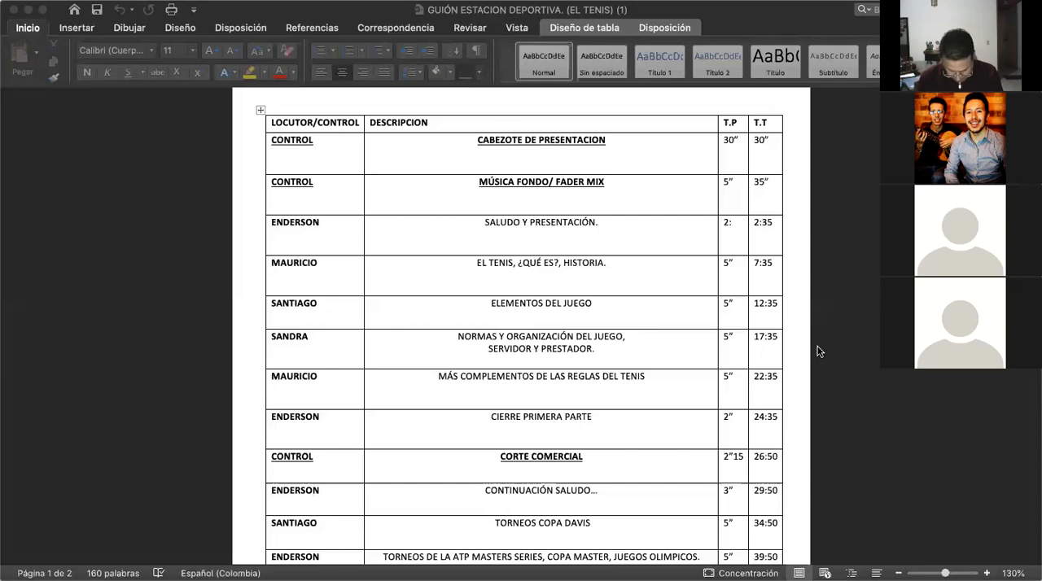
mouse_move(731, 356)
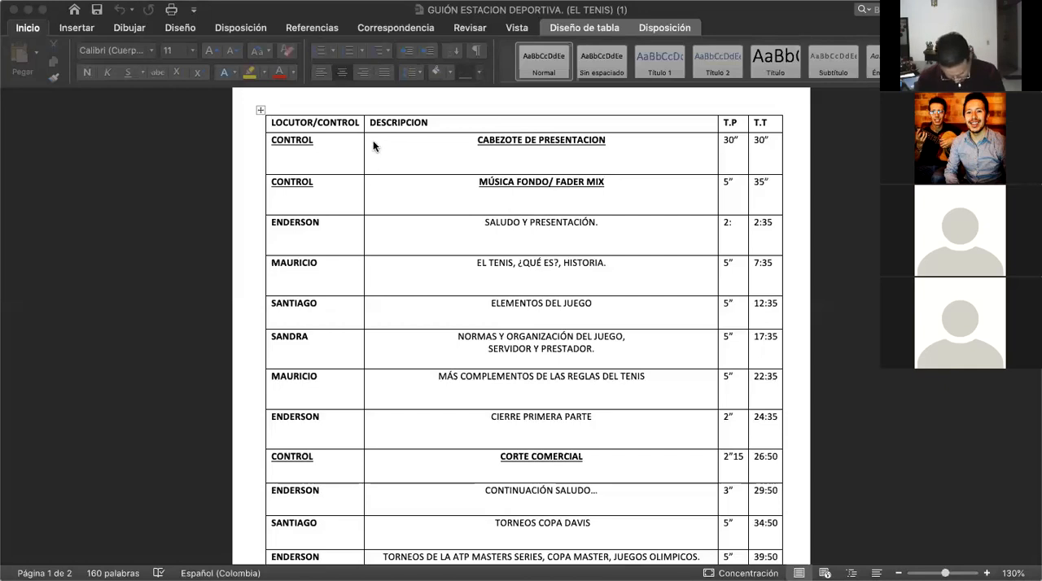
mouse_move(393, 222)
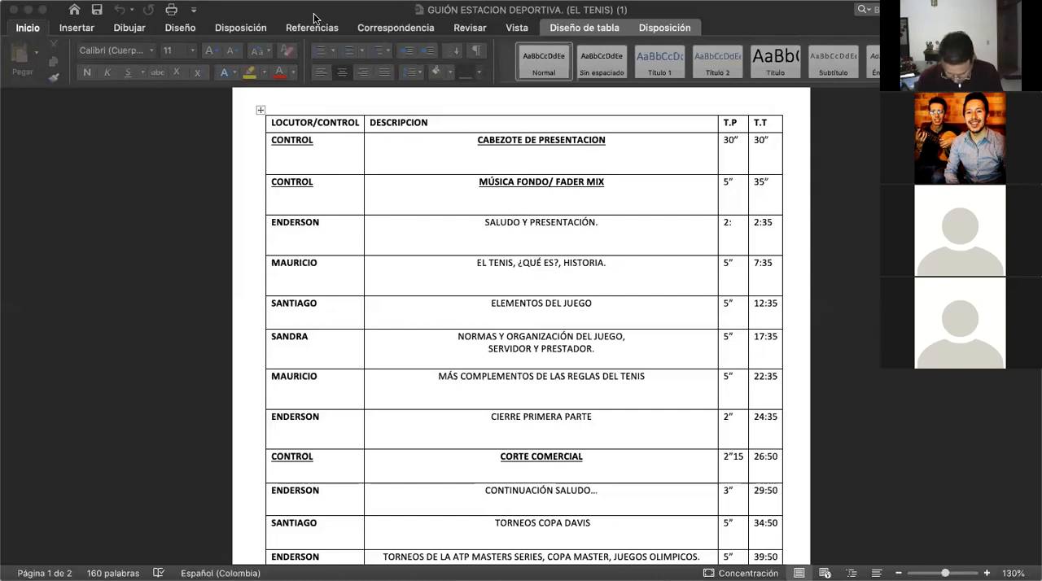
mouse_move(331, 78)
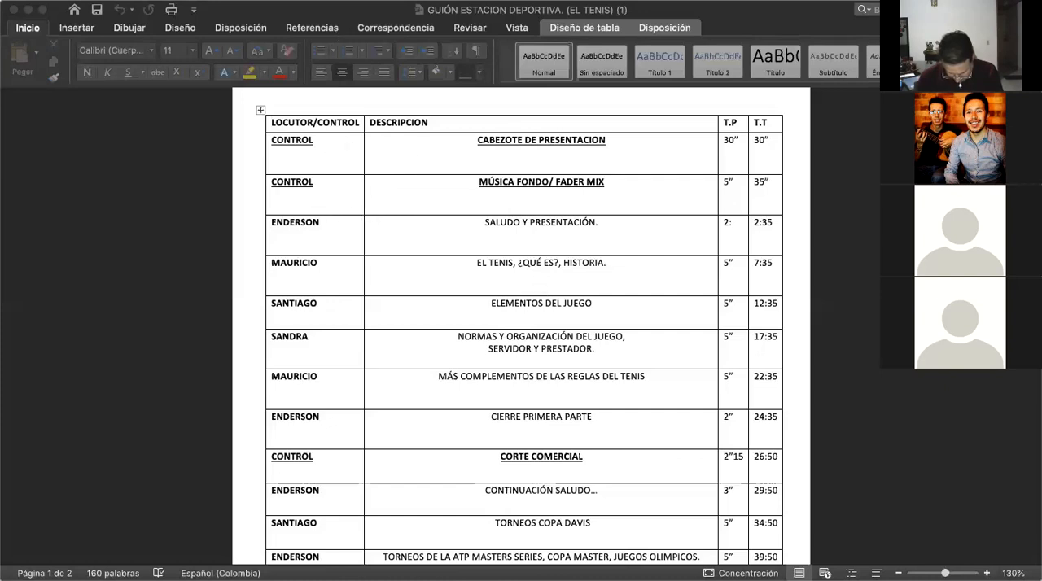
mouse_move(313, 16)
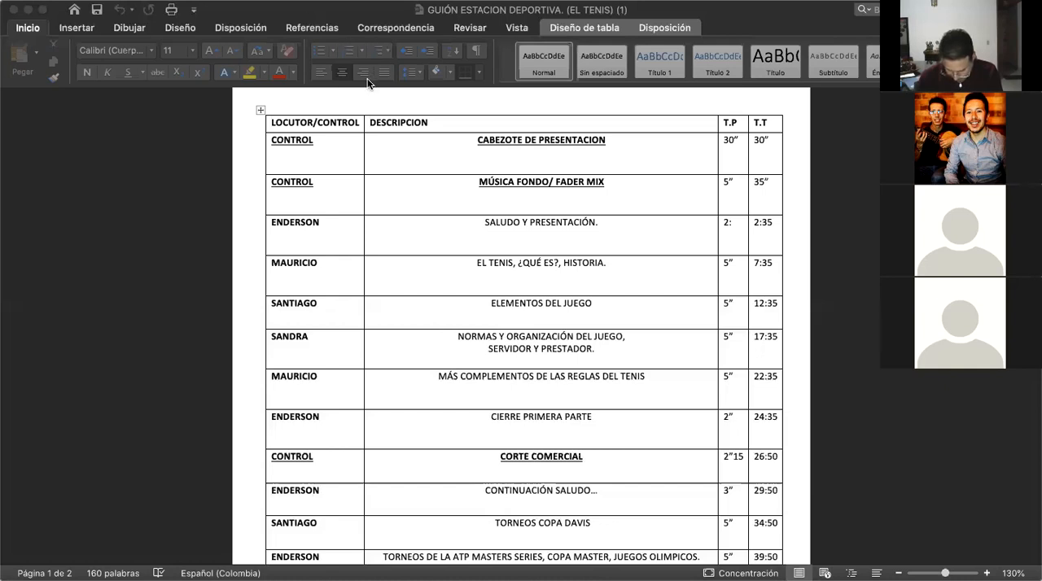
mouse_move(453, 238)
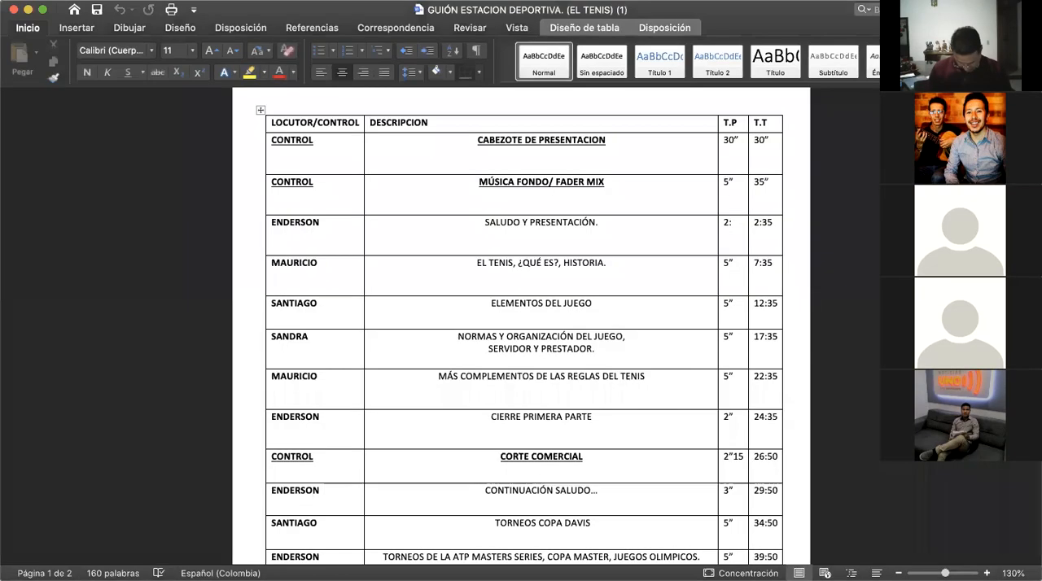
click(495, 523)
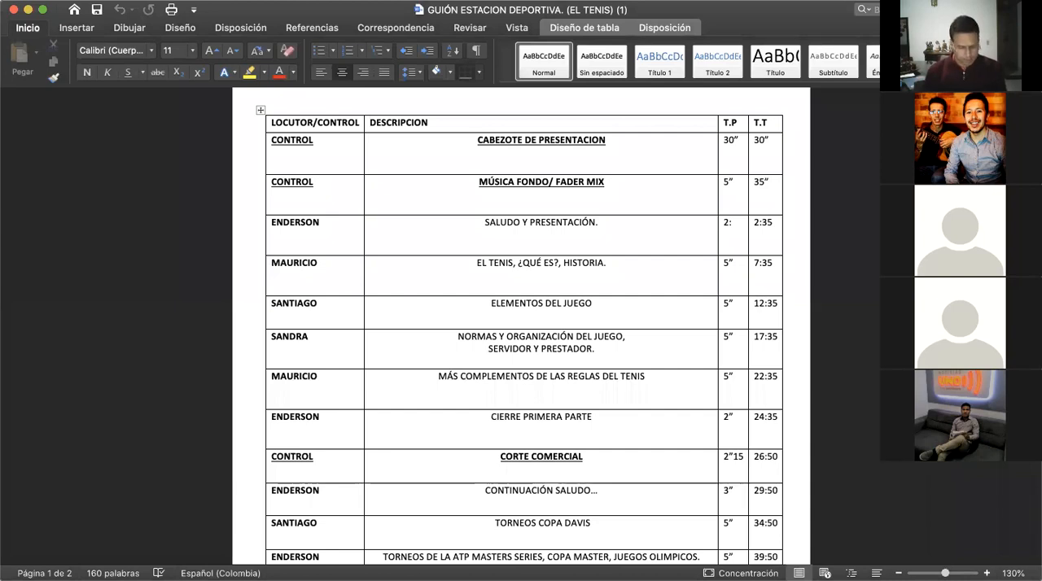
click(494, 523)
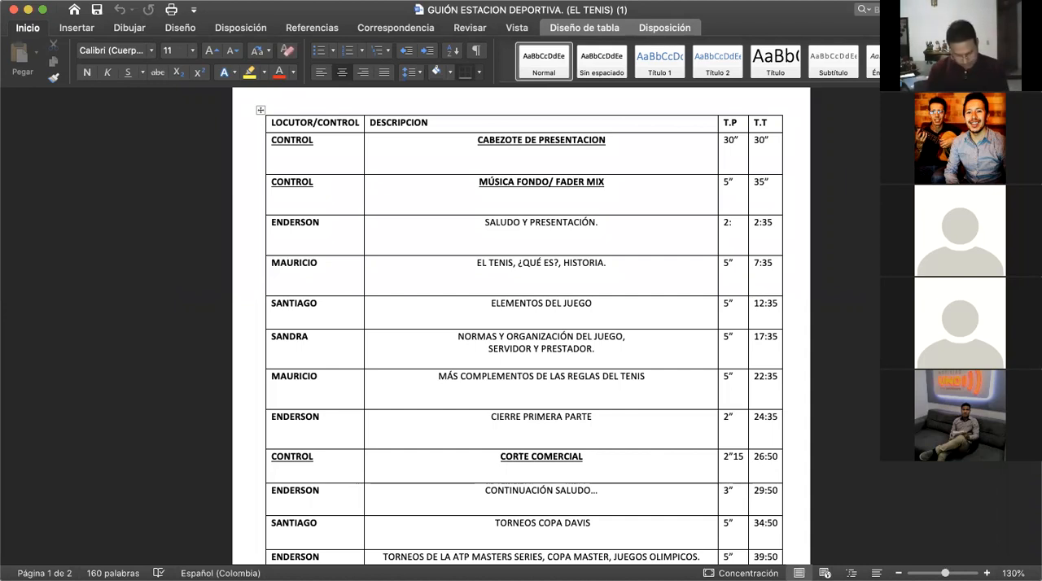
click(494, 523)
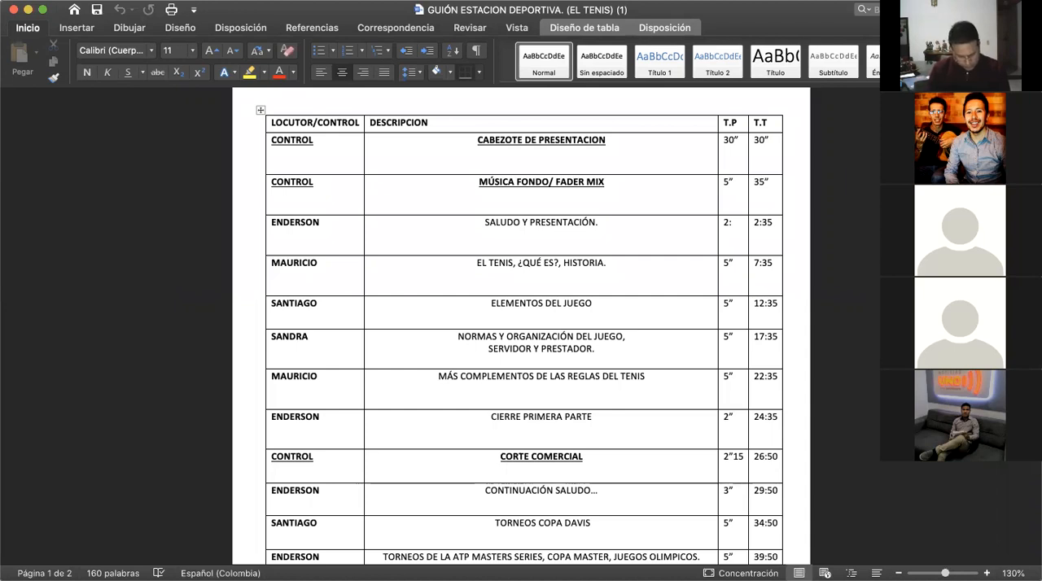
click(493, 523)
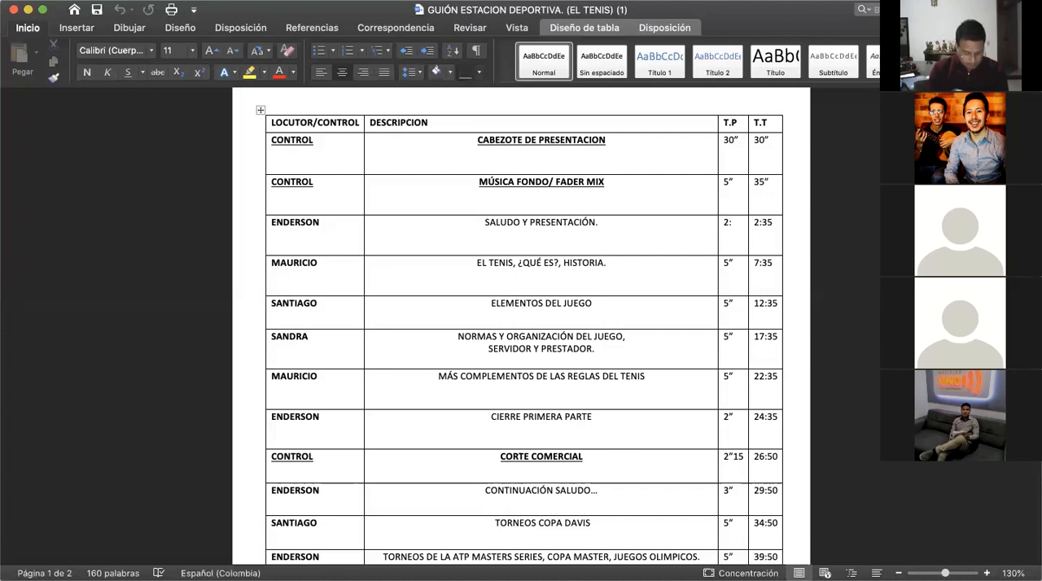
click(494, 523)
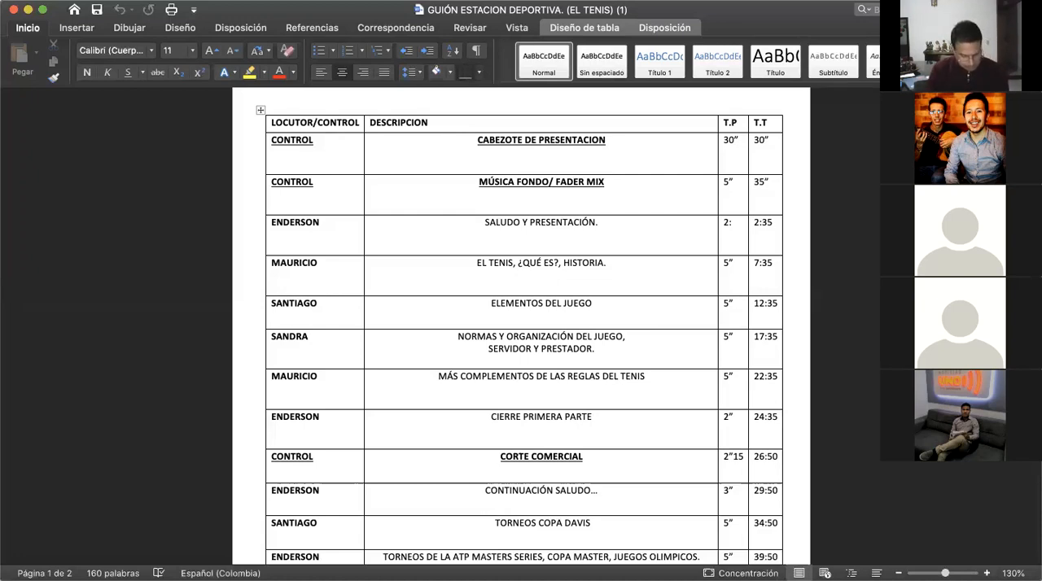
click(494, 523)
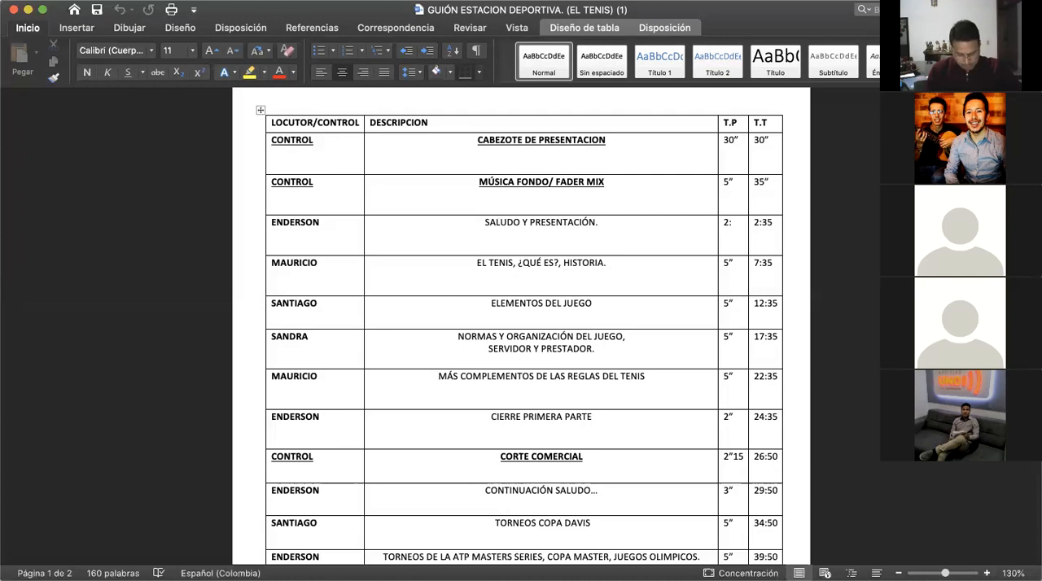
click(493, 523)
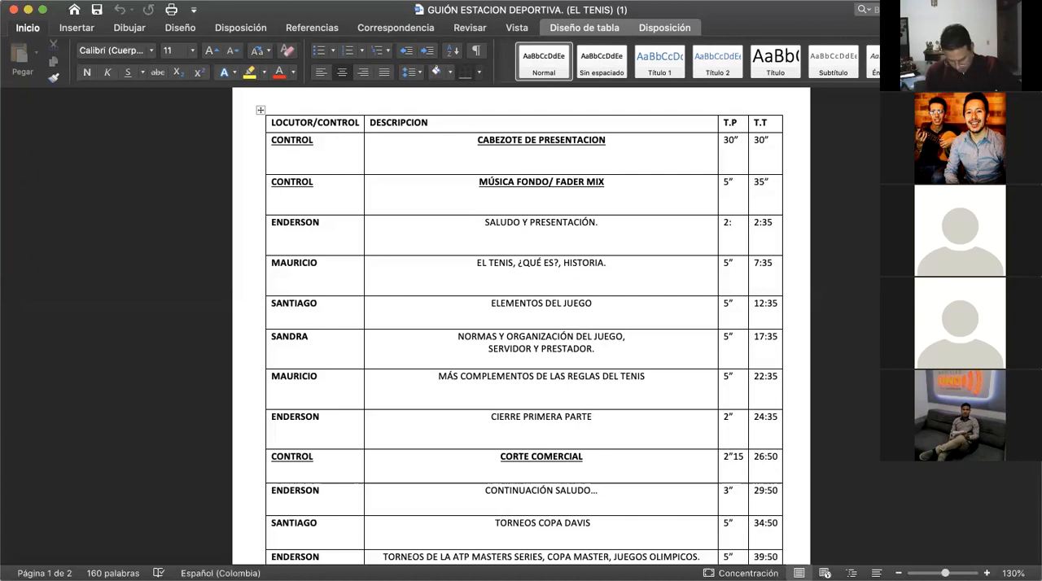
click(494, 523)
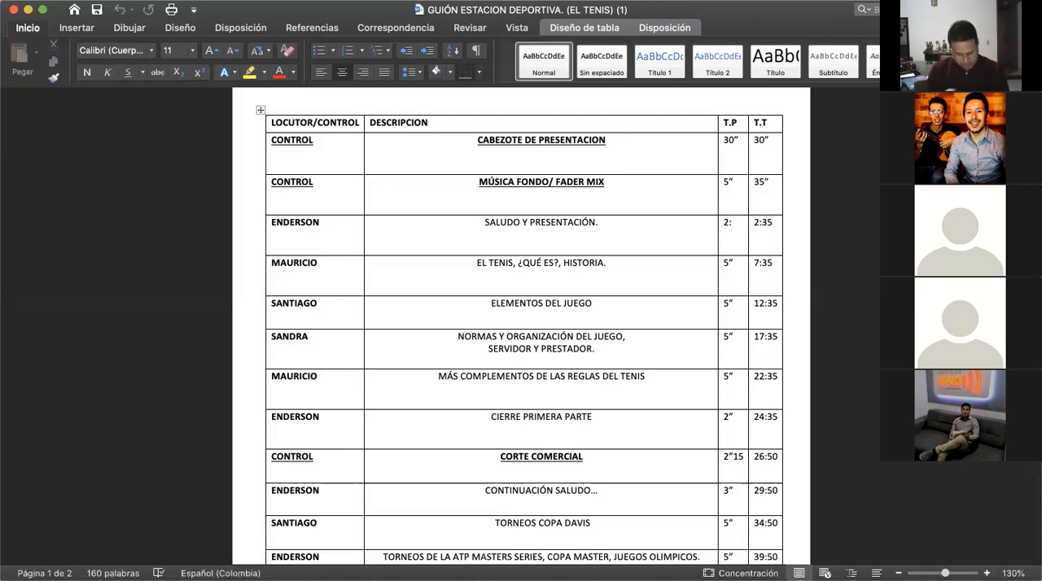
click(494, 523)
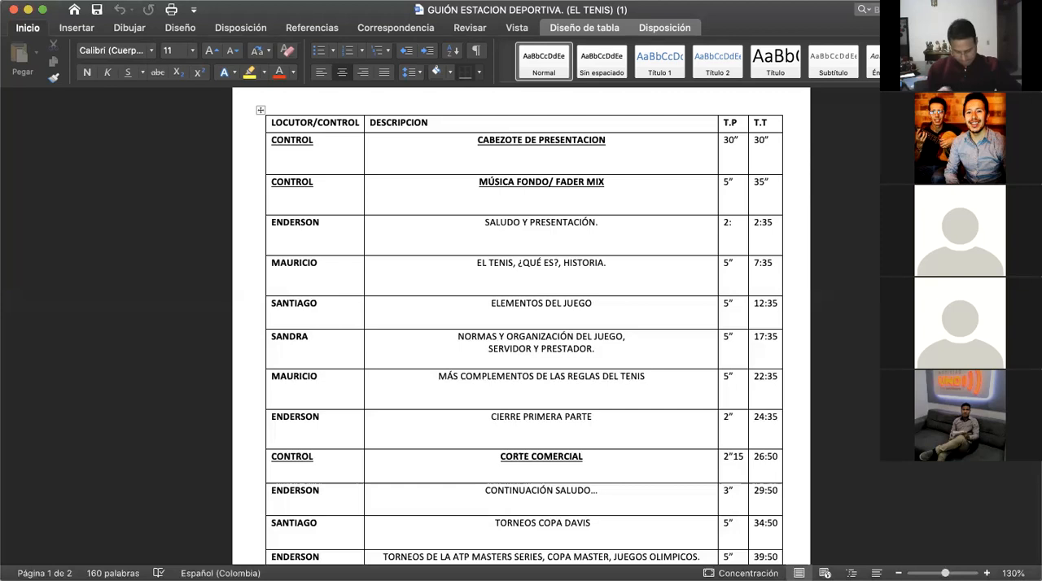
click(493, 523)
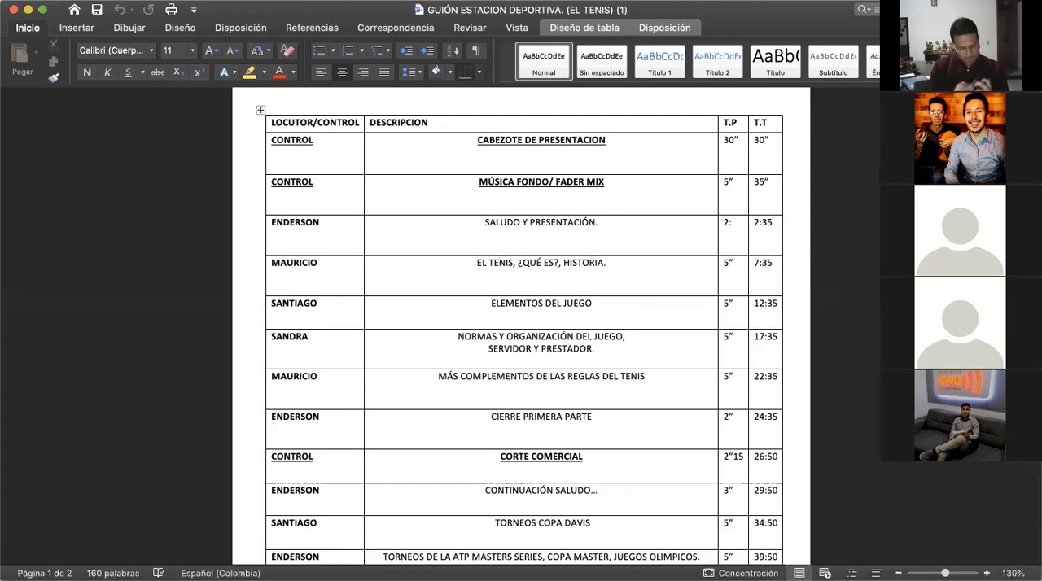
click(494, 522)
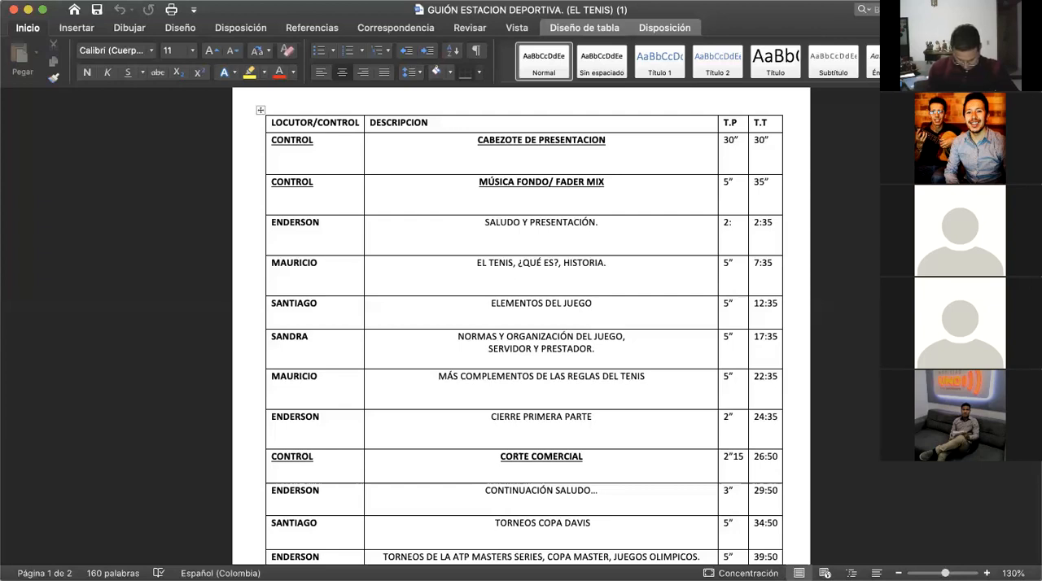
click(493, 523)
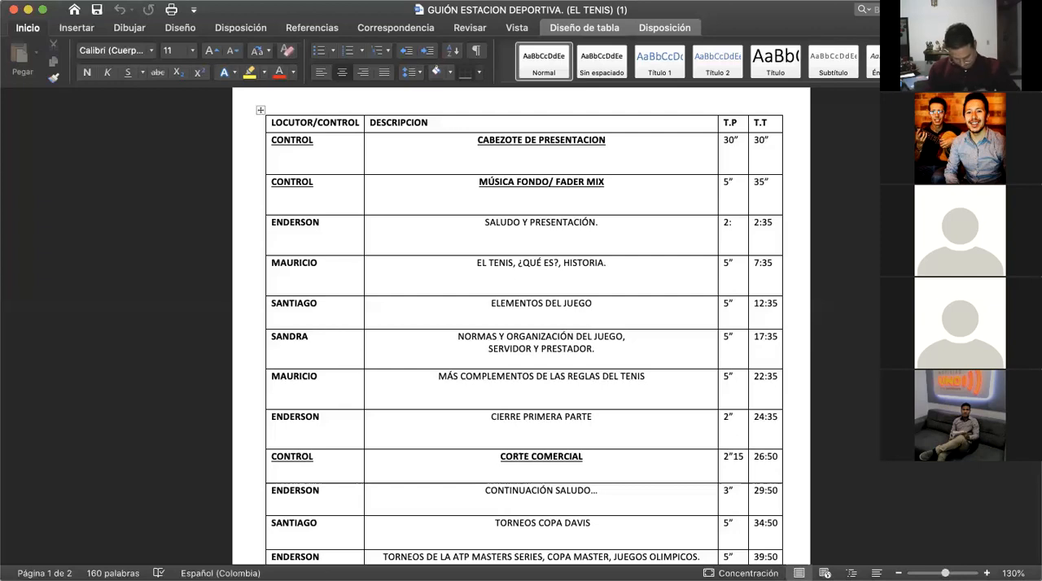
click(470, 27)
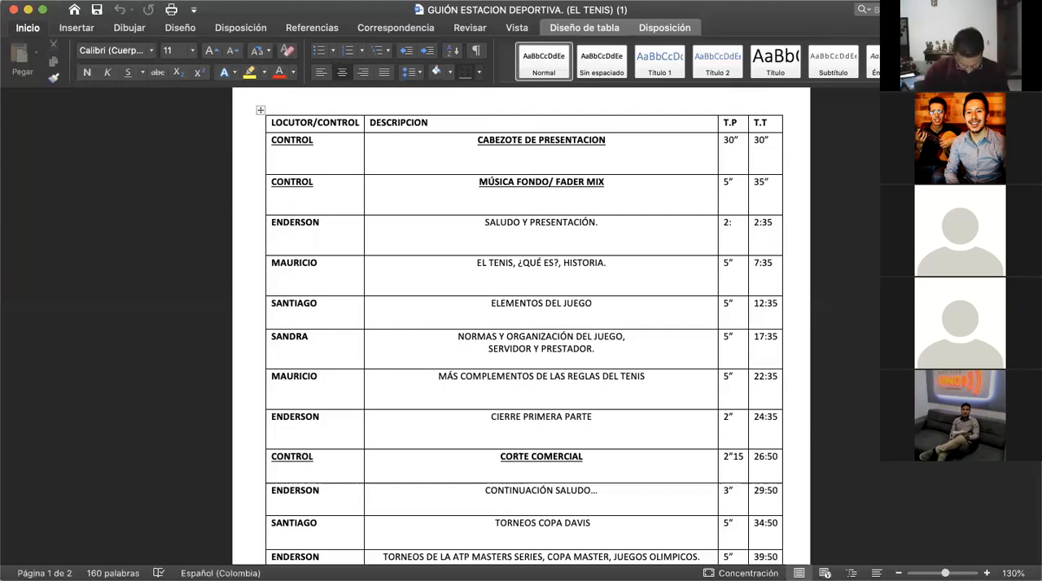
click(494, 523)
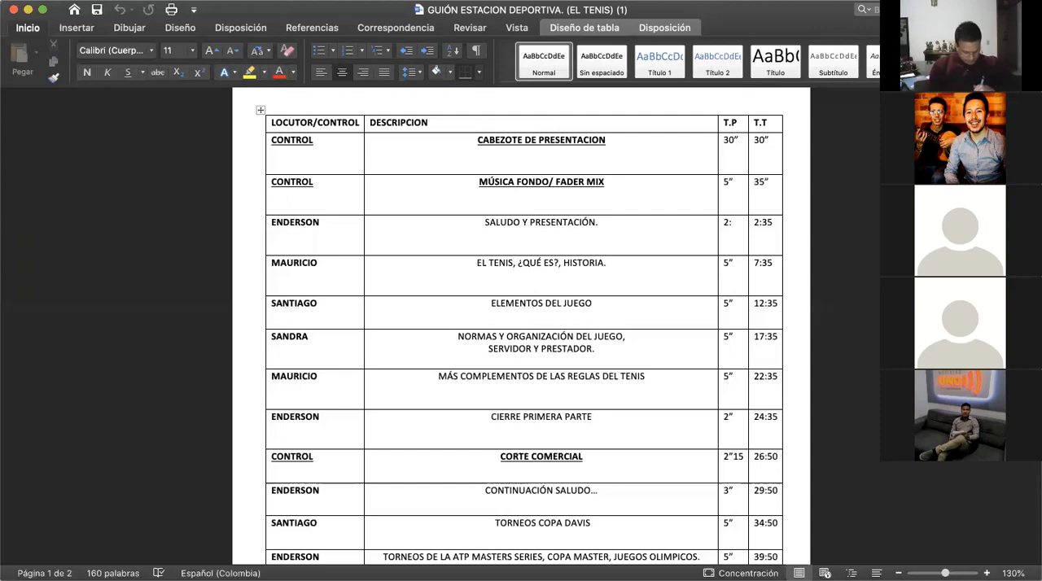
click(493, 523)
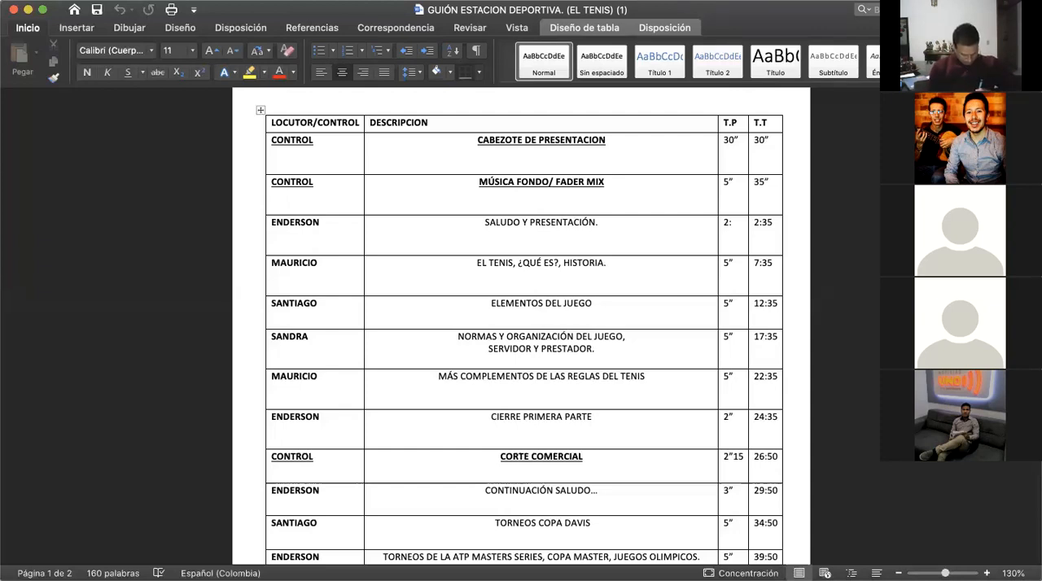
click(494, 523)
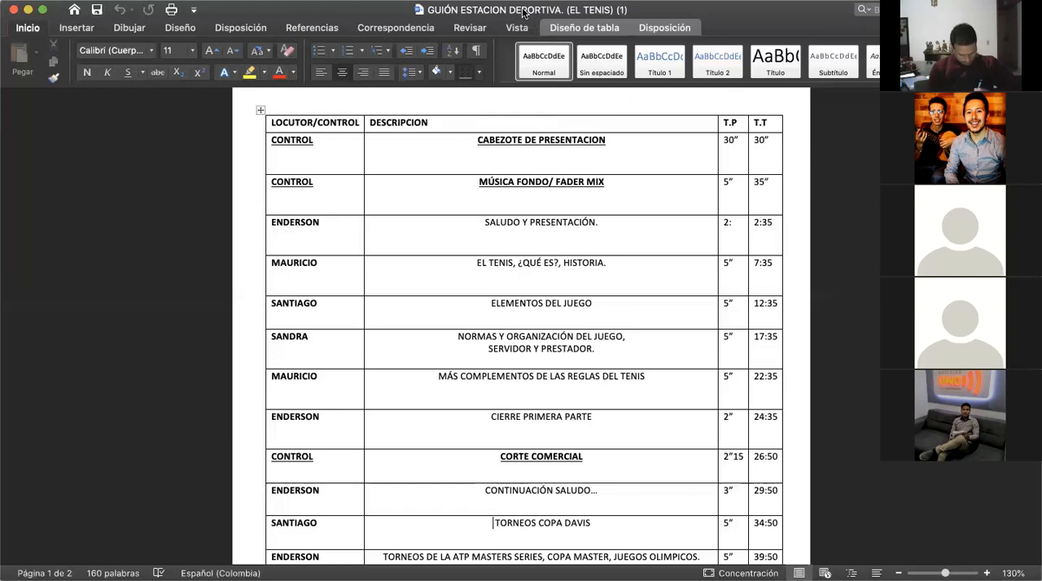
mouse_move(269, 17)
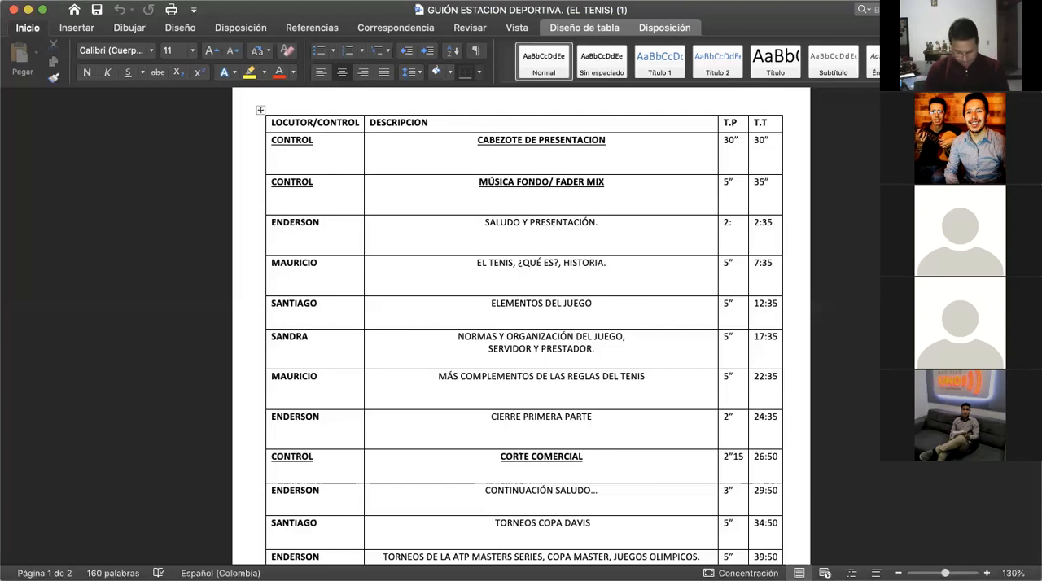
mouse_move(843, 264)
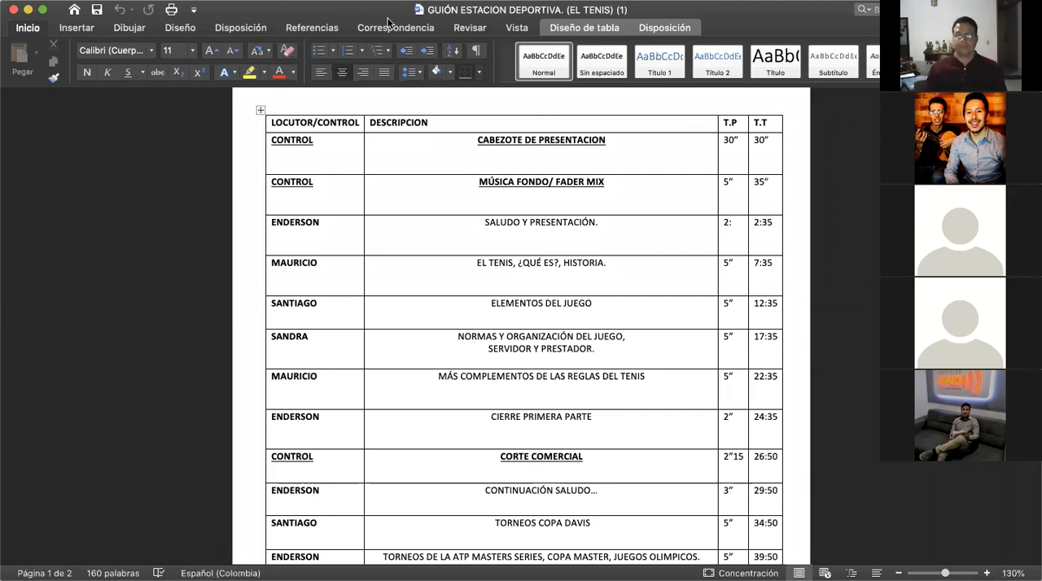
mouse_move(361, 131)
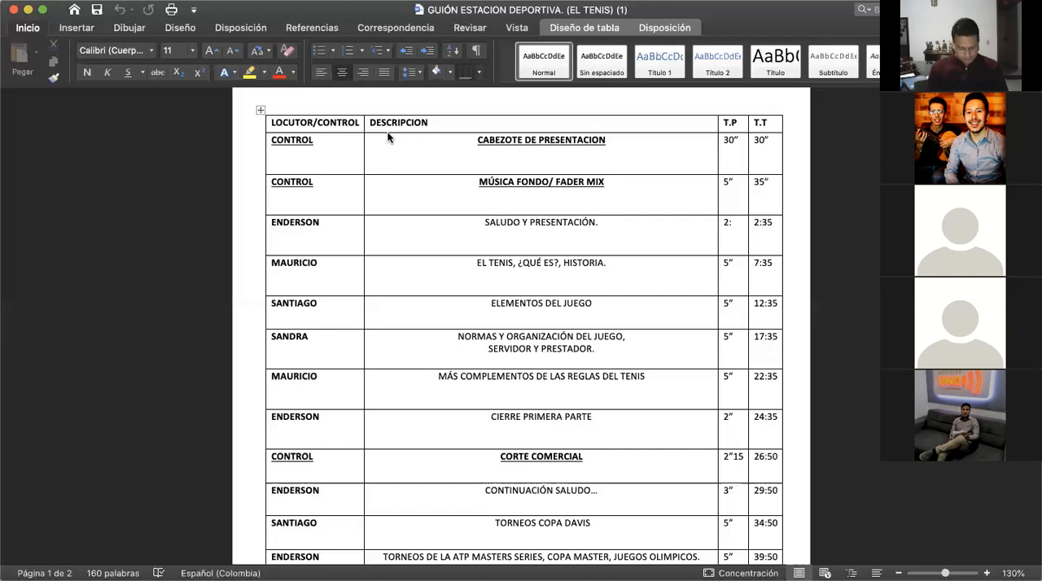
mouse_move(175, 494)
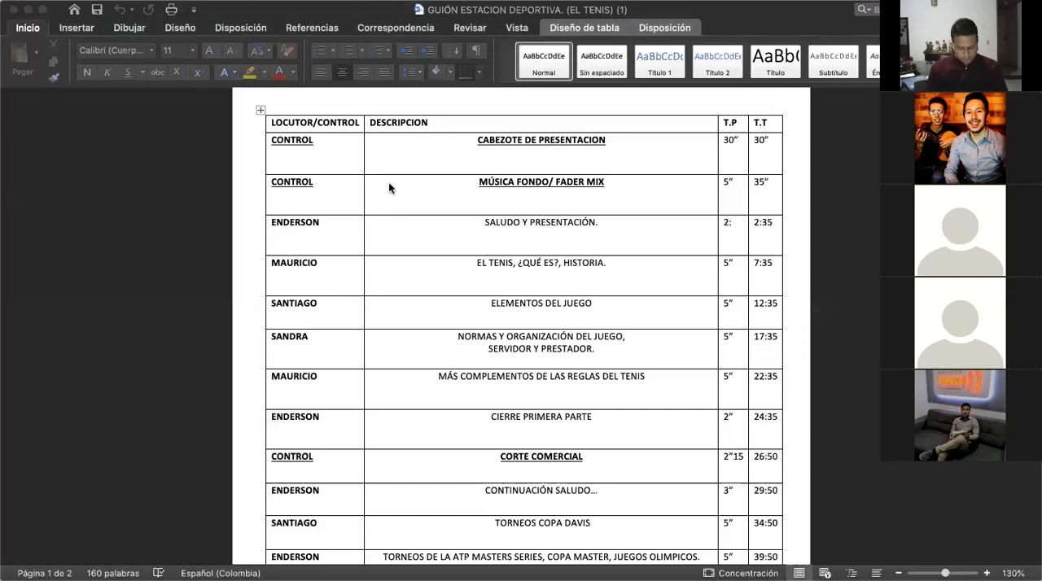
mouse_move(847, 239)
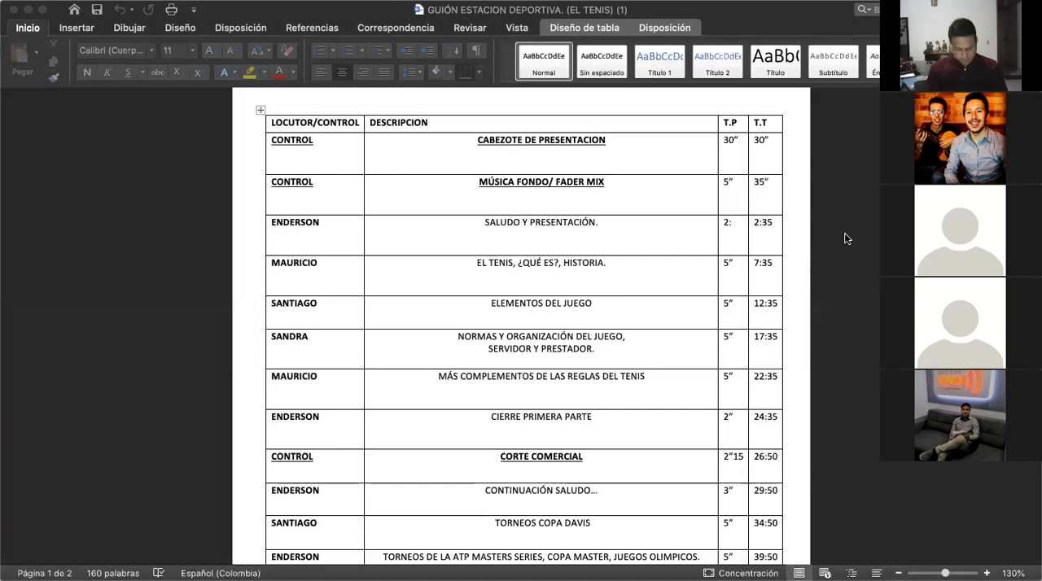
mouse_move(873, 235)
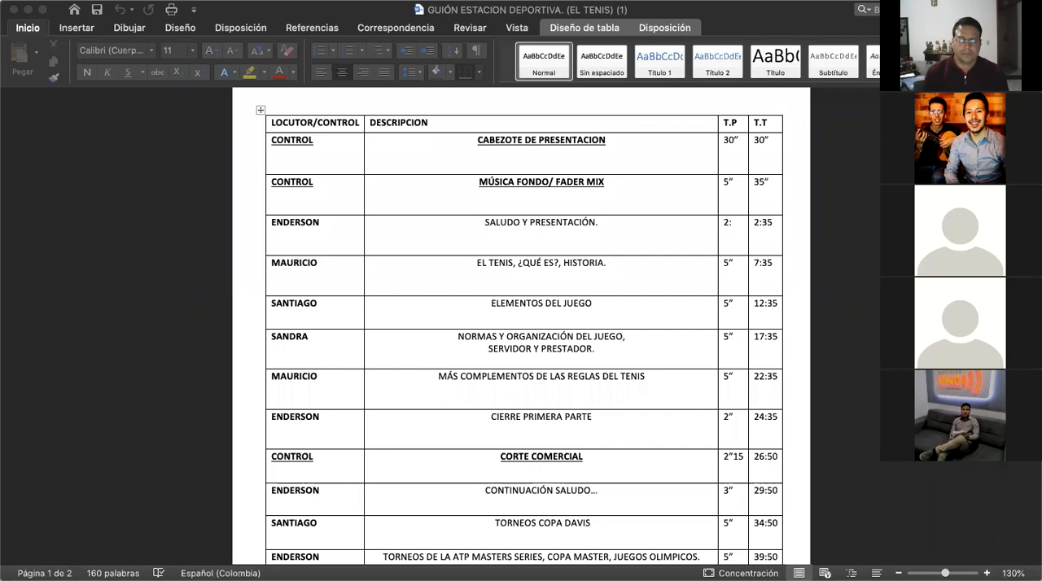
mouse_move(281, 25)
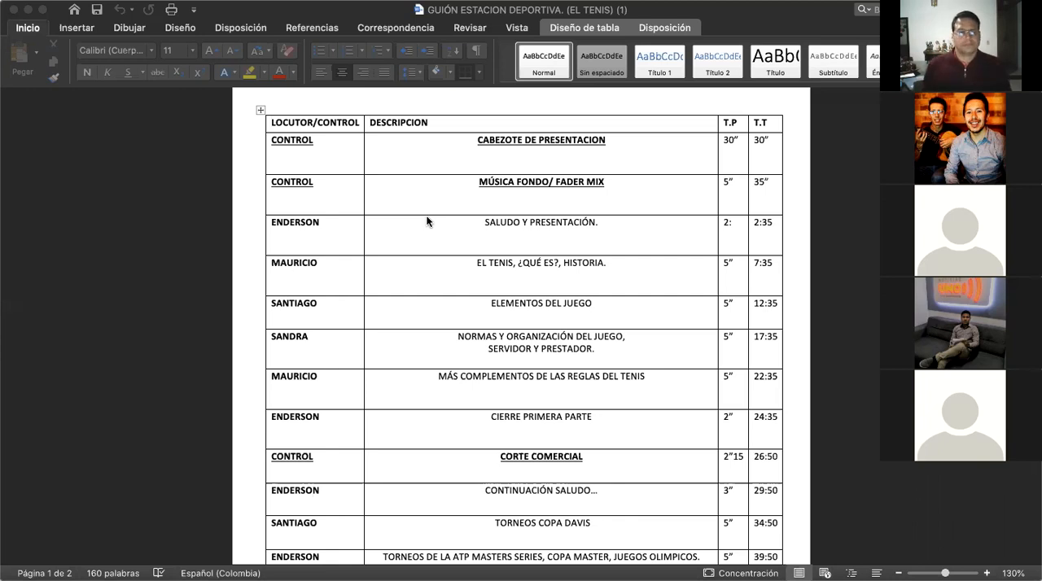
mouse_move(411, 227)
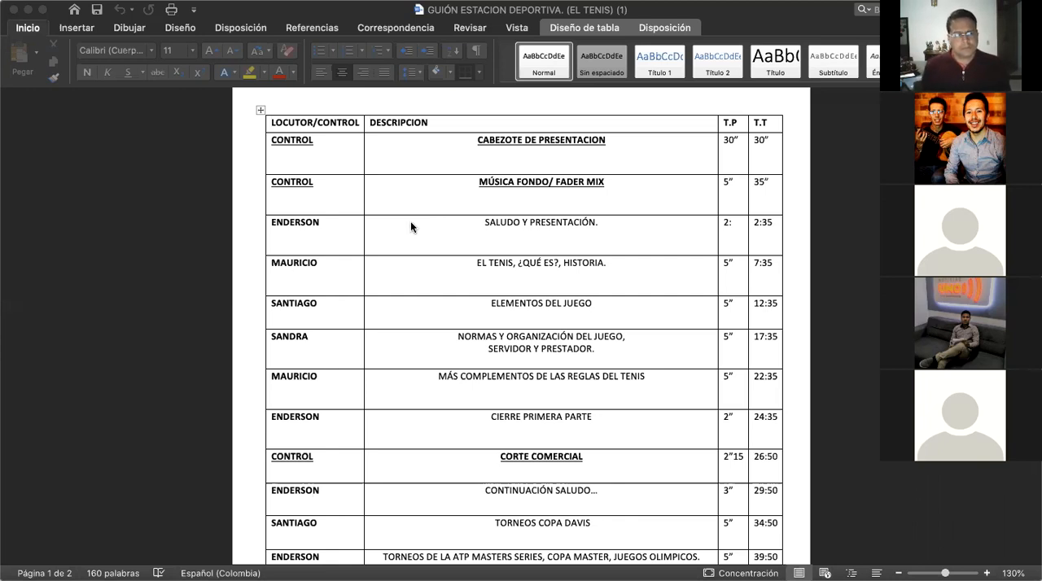
mouse_move(422, 318)
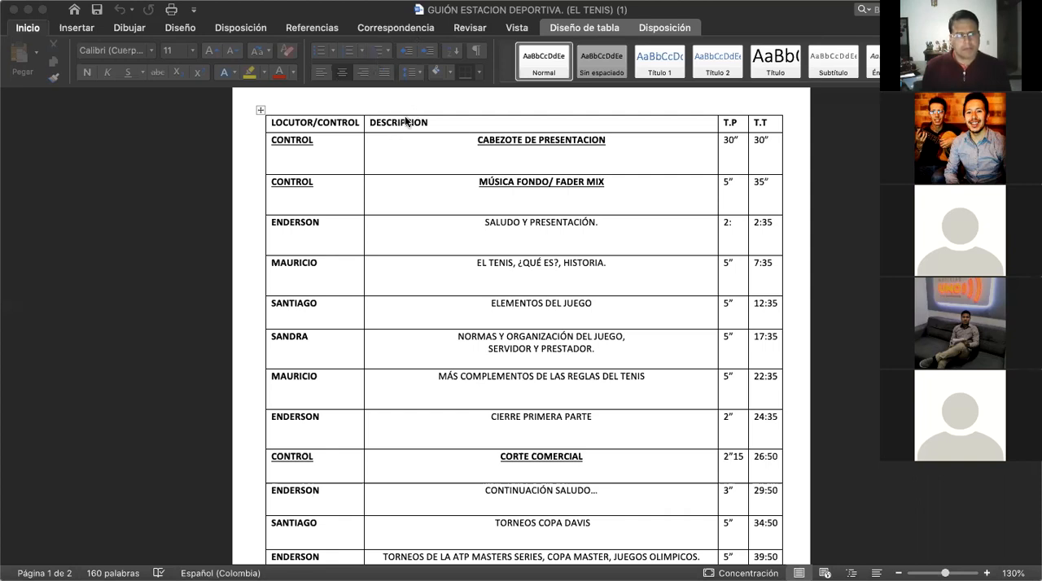
mouse_move(430, 112)
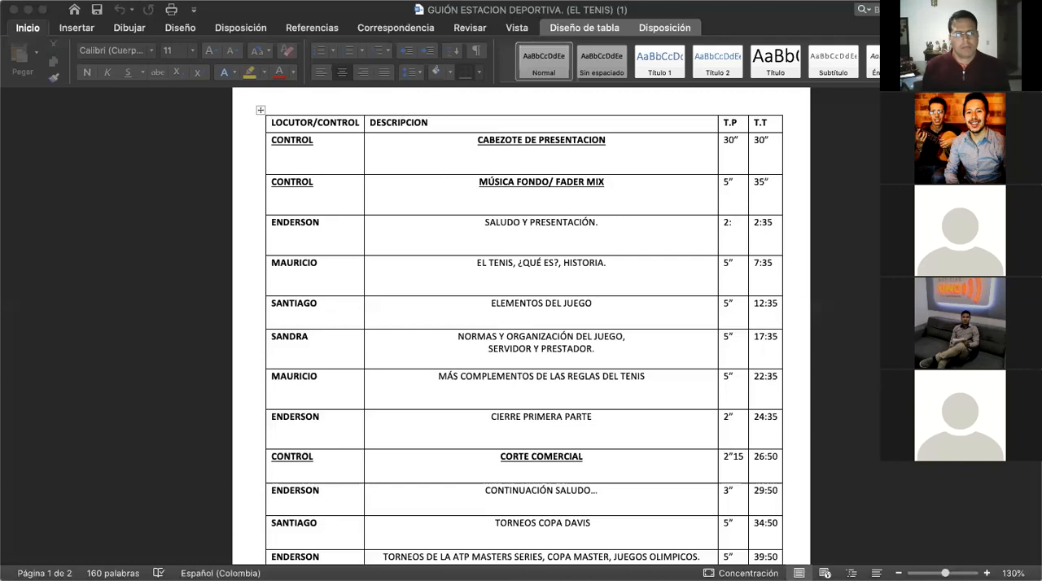
mouse_move(367, 283)
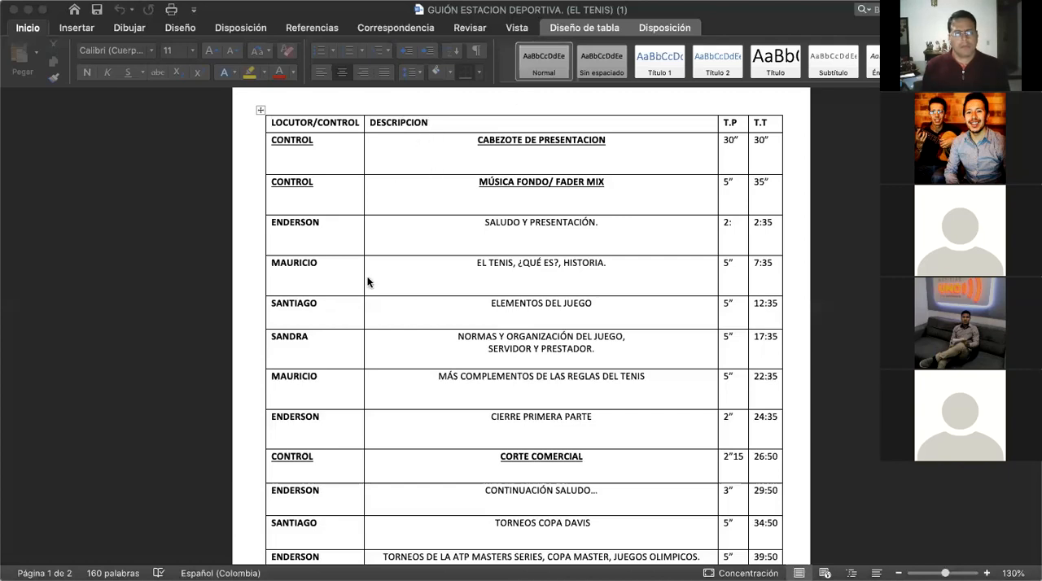
mouse_move(284, 337)
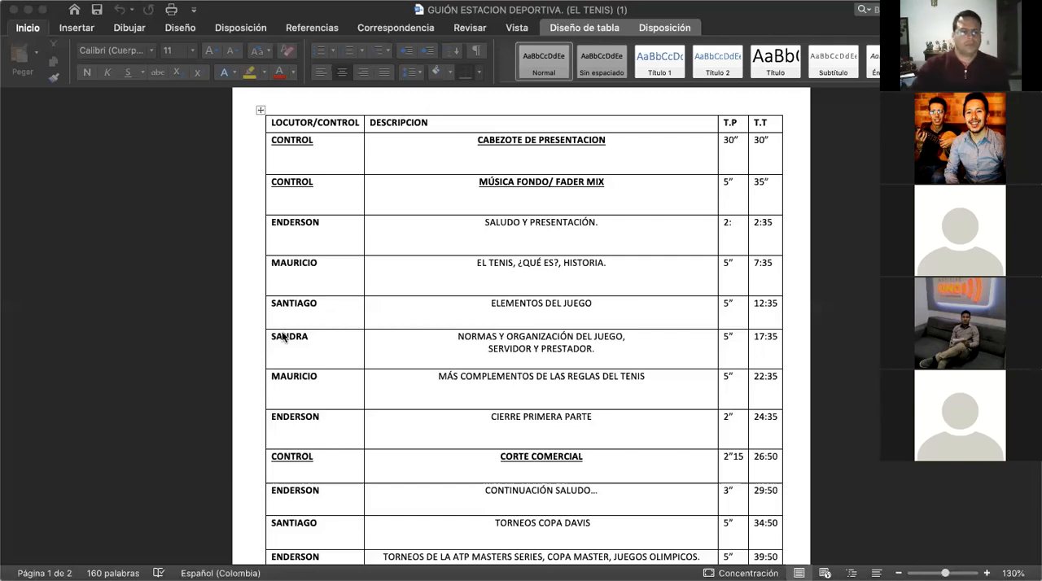
Scroll slightly to show Sandra's row on the best Colombian tennis players (44:50).
scroll(down, 3)
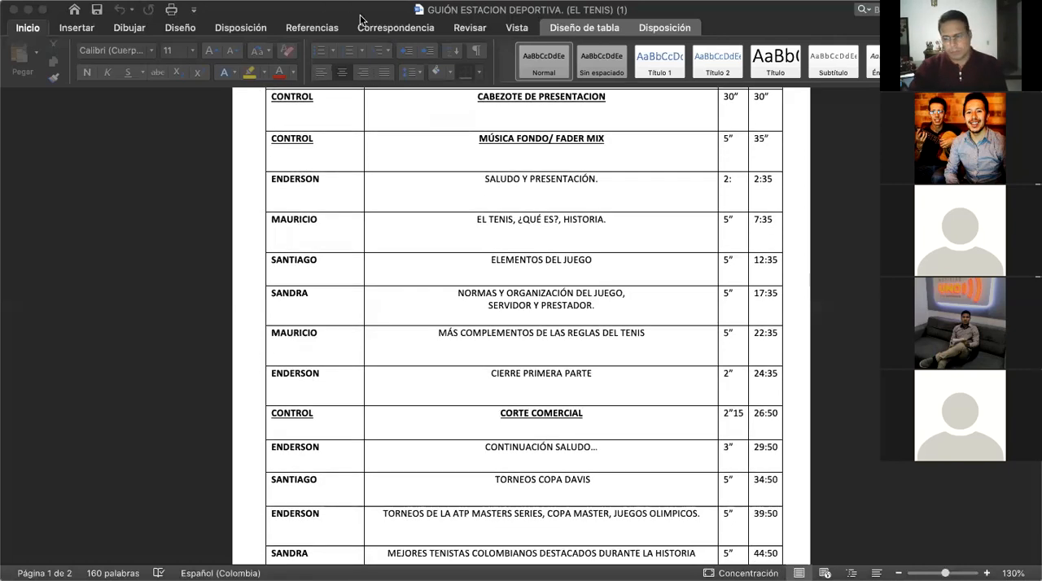